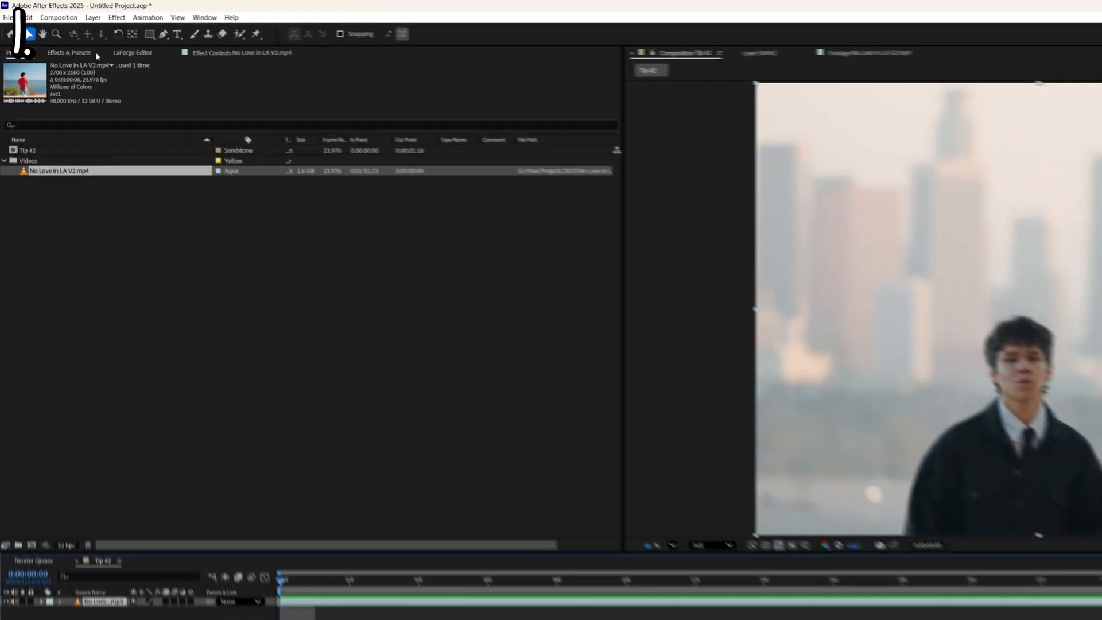
Open Edit > Preferences on the Memory & Performance category.
{"action": "left_click", "coordinate": [28, 18]}
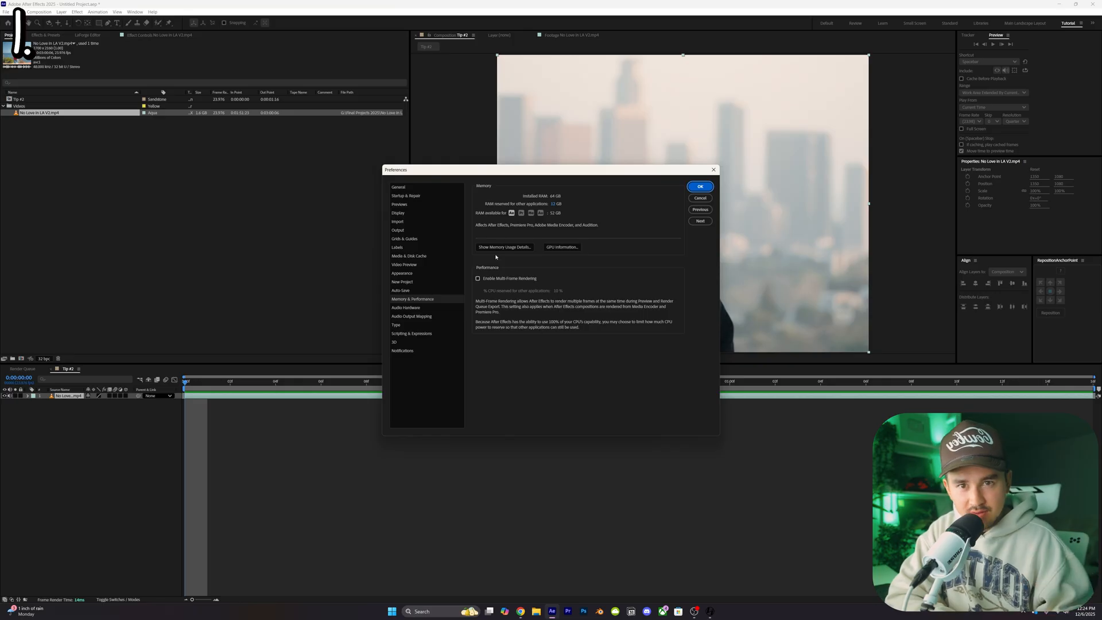
{"action": "left_click", "coordinate": [478, 278]}
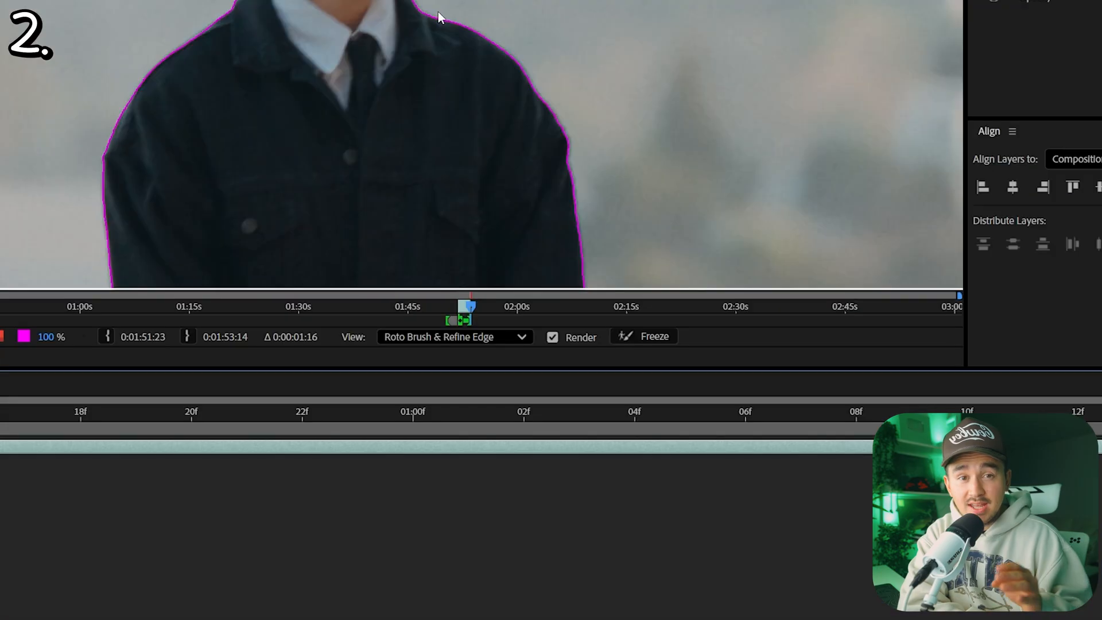
{"action": "mouse_move", "coordinate": [641, 336]}
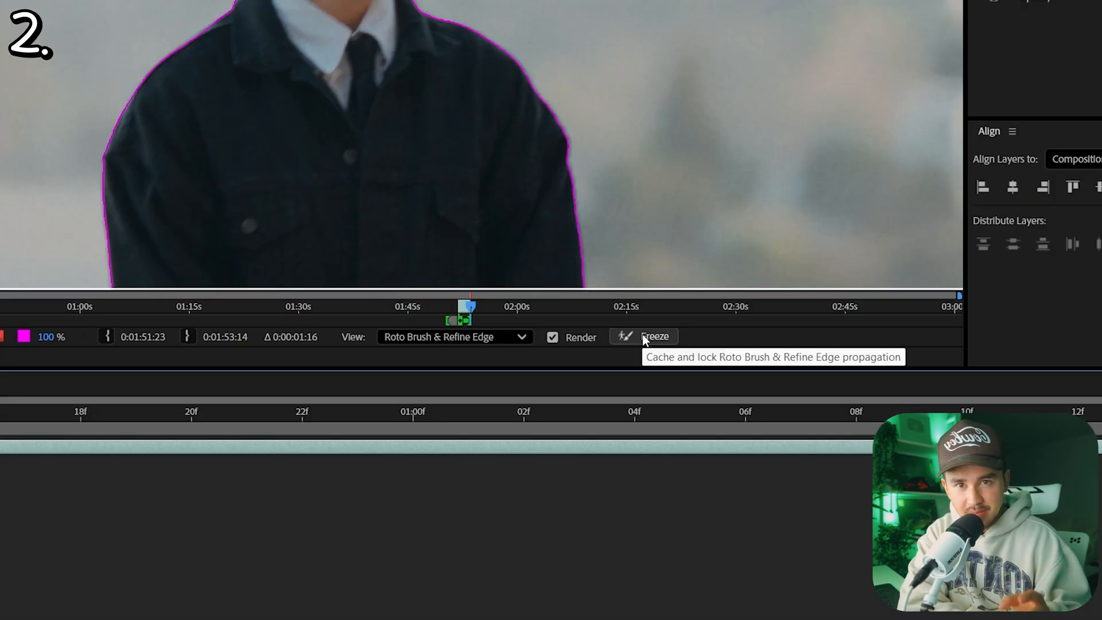
Freeze the Roto Brush & Refine Edge propagation on the person's matte.
{"action": "left_click", "coordinate": [654, 337]}
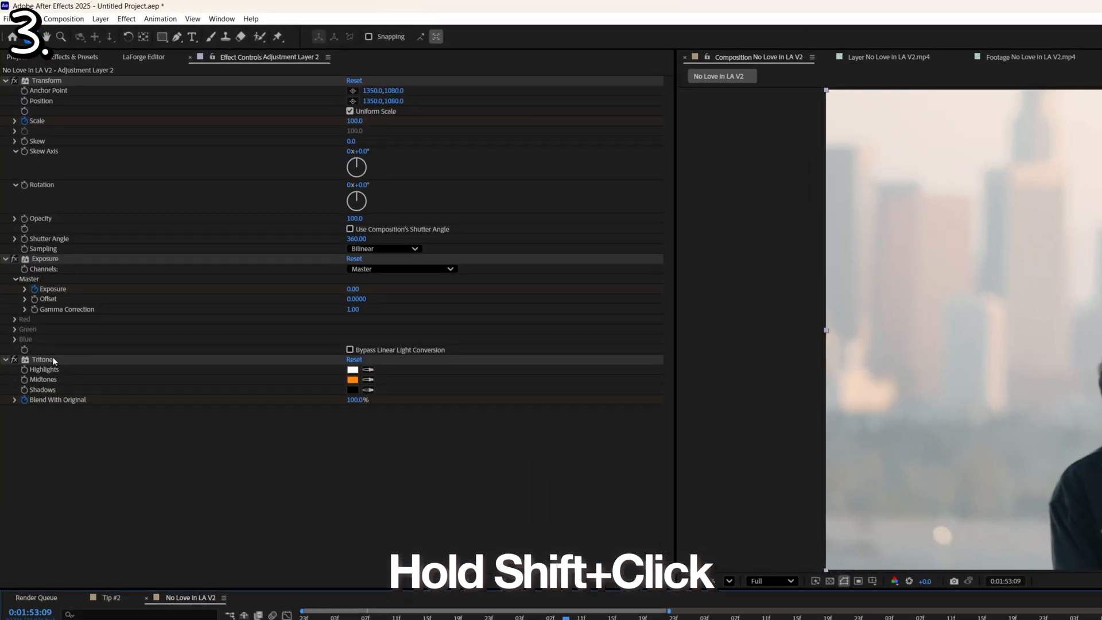
Save Transform, Exposure and Tritone as the 'Orange Glow Flash' animation preset.
{"action": "left_click", "coordinate": [44, 359]}
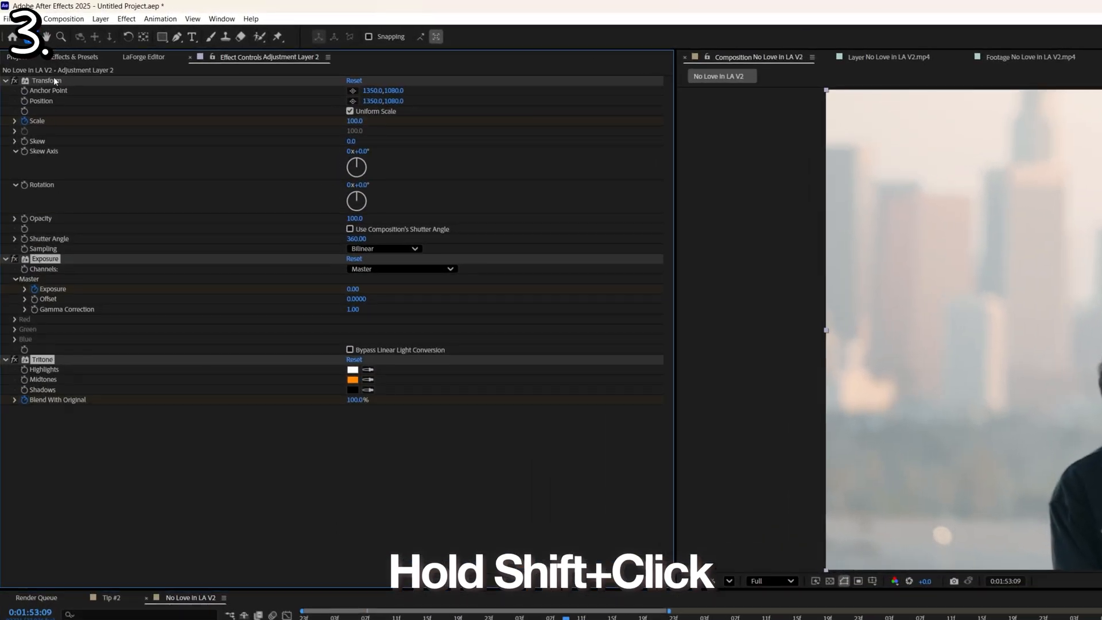
{"action": "left_click", "coordinate": [160, 18]}
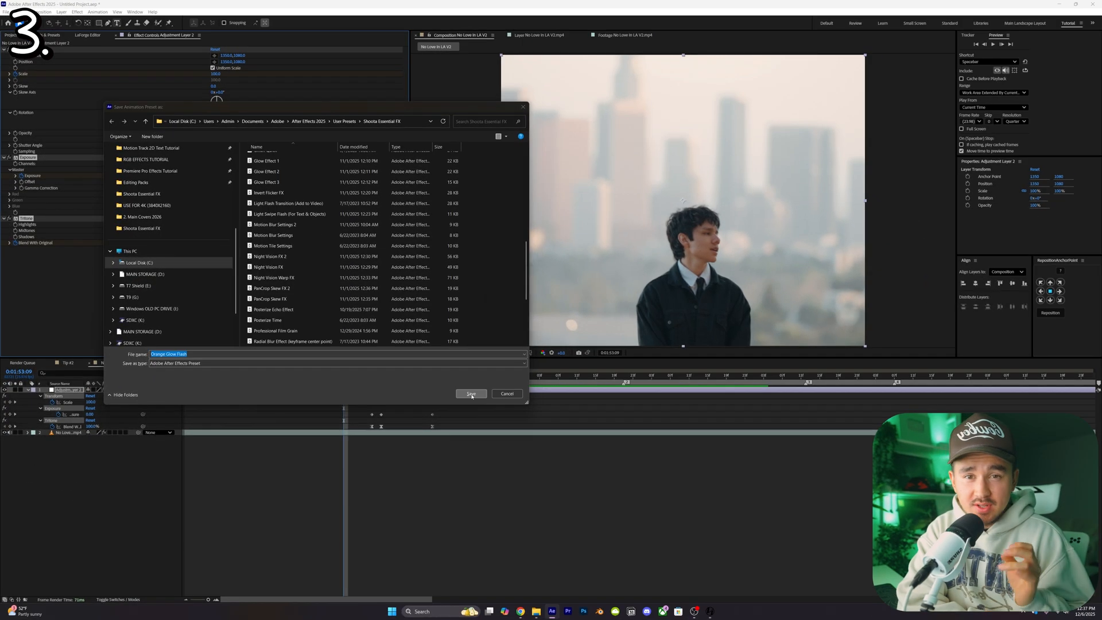
{"action": "left_click", "coordinate": [472, 393]}
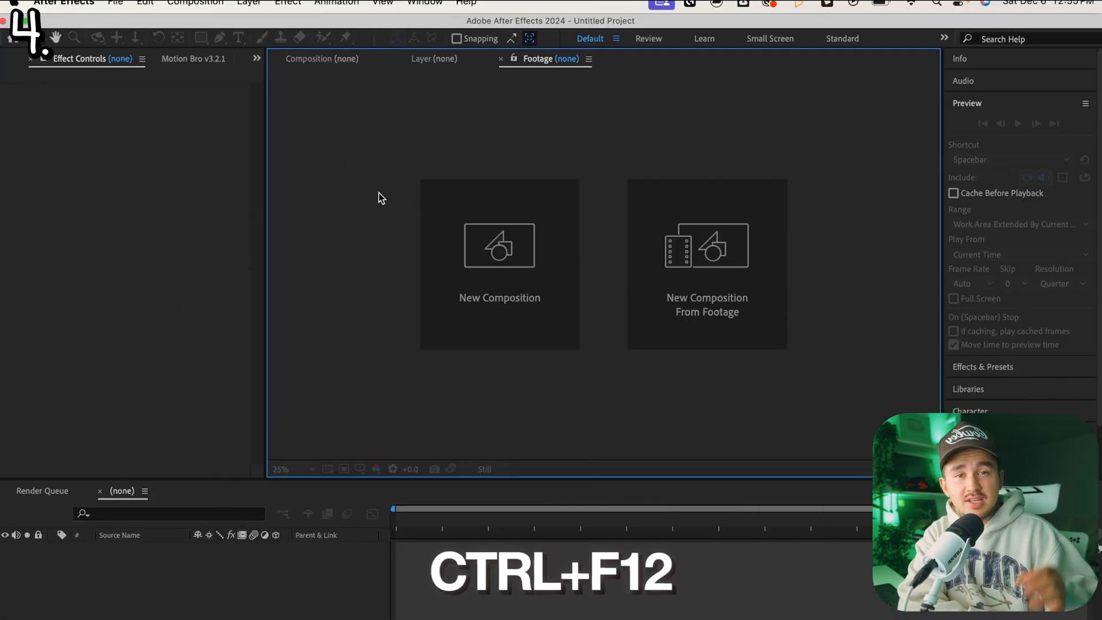
In the Ctrl+F12 console's Debug Database View, filter for 'enable_theme_color'.
{"action": "key", "text": "ctrl+F12"}
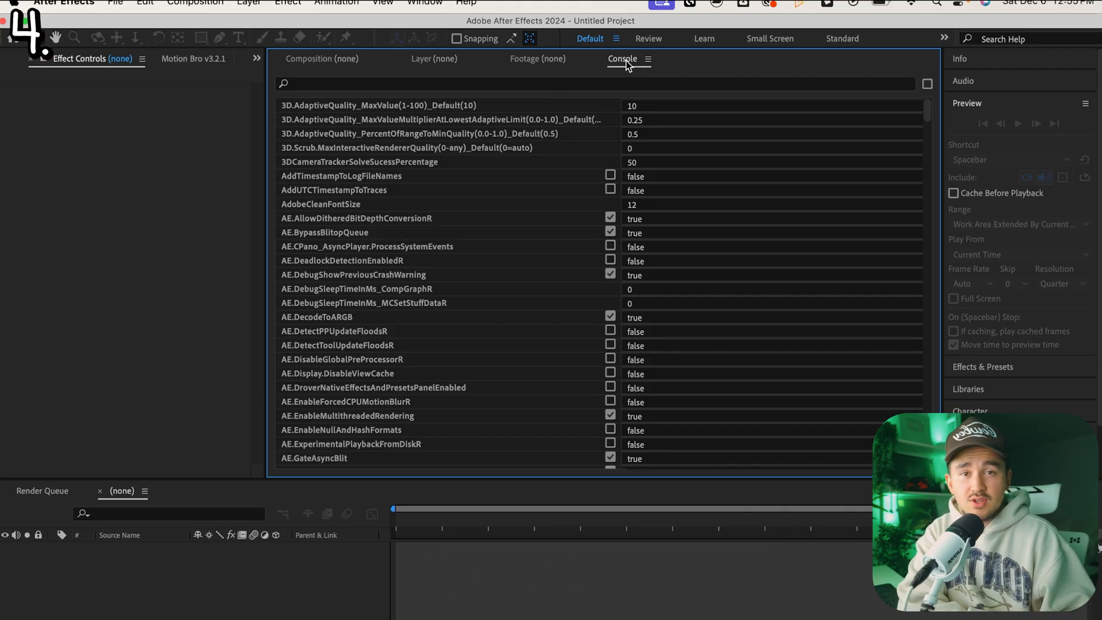
{"action": "left_click", "coordinate": [648, 59]}
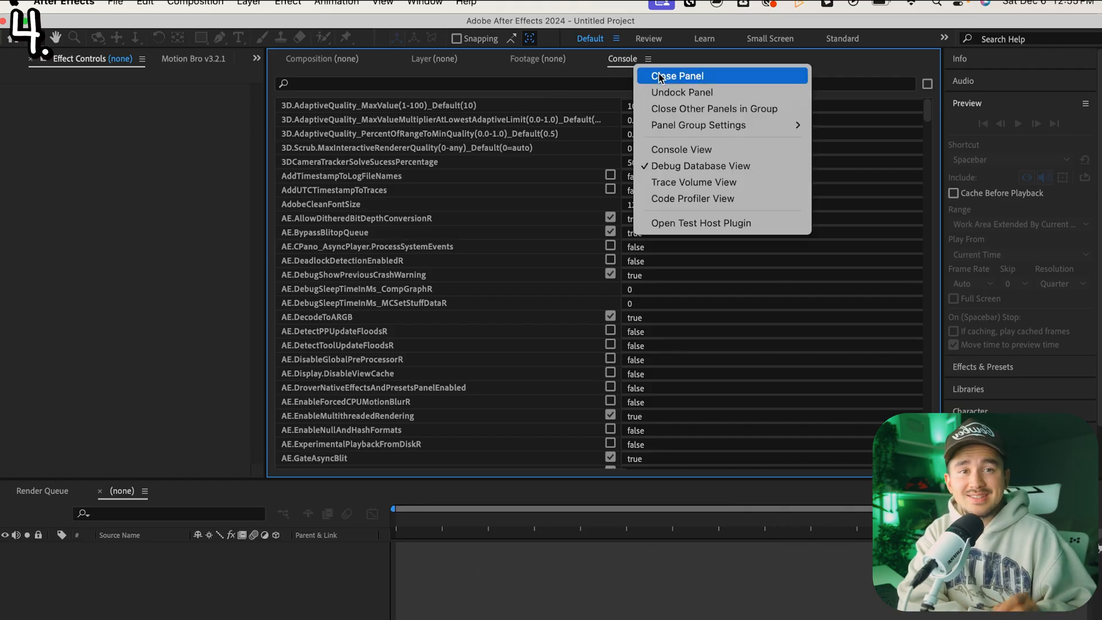
{"action": "mouse_move", "coordinate": [699, 165]}
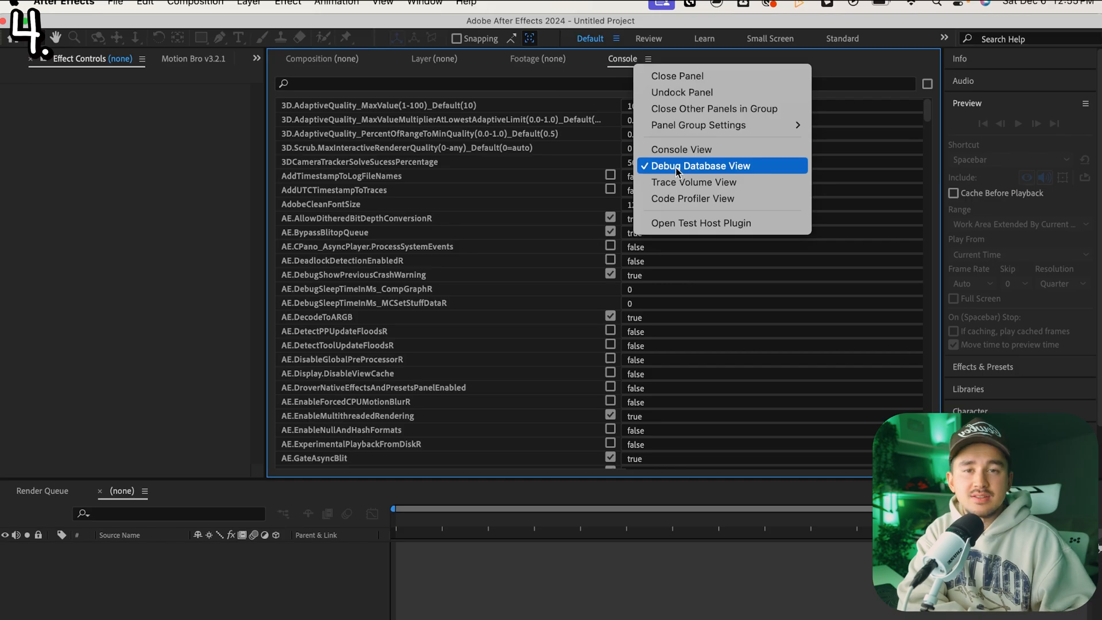
{"action": "type", "text": "enabl"}
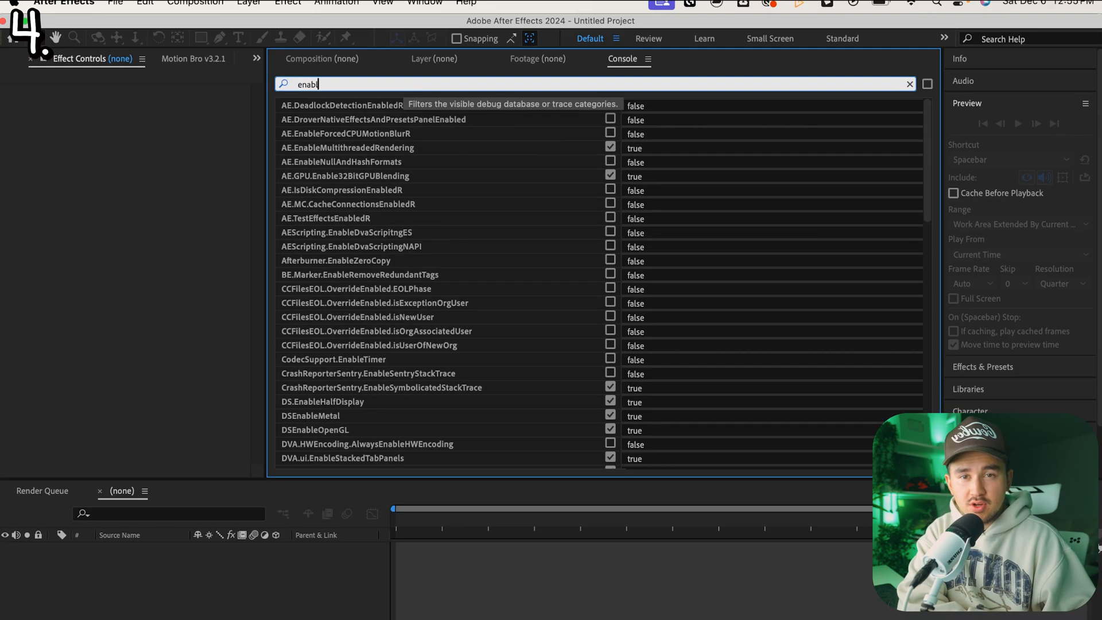
{"action": "type", "text": "e_theme"}
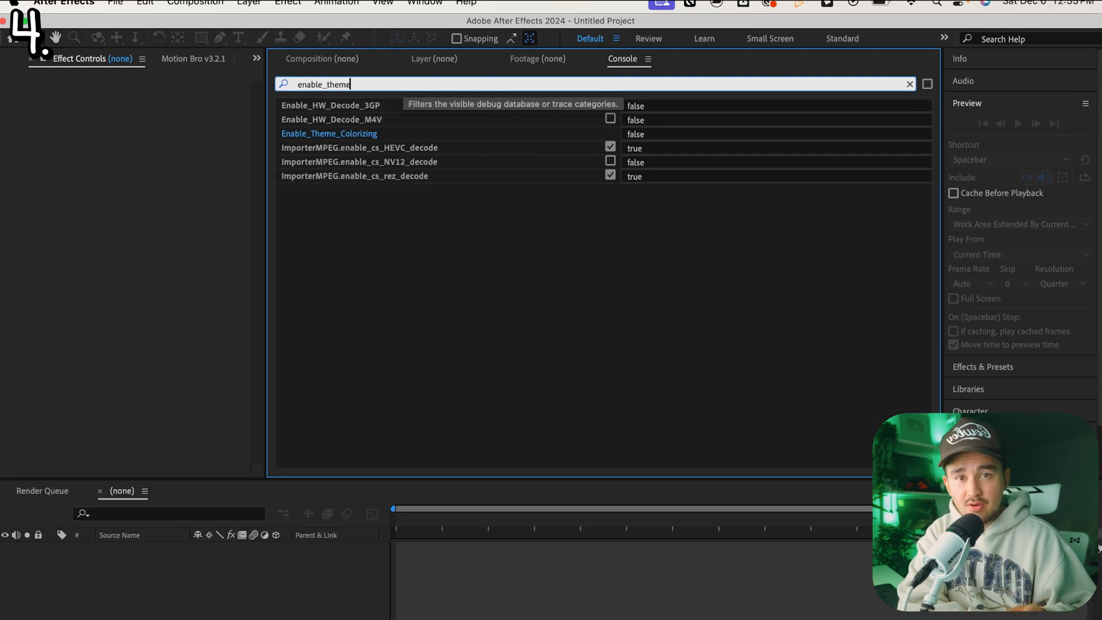
{"action": "type", "text": "_color"}
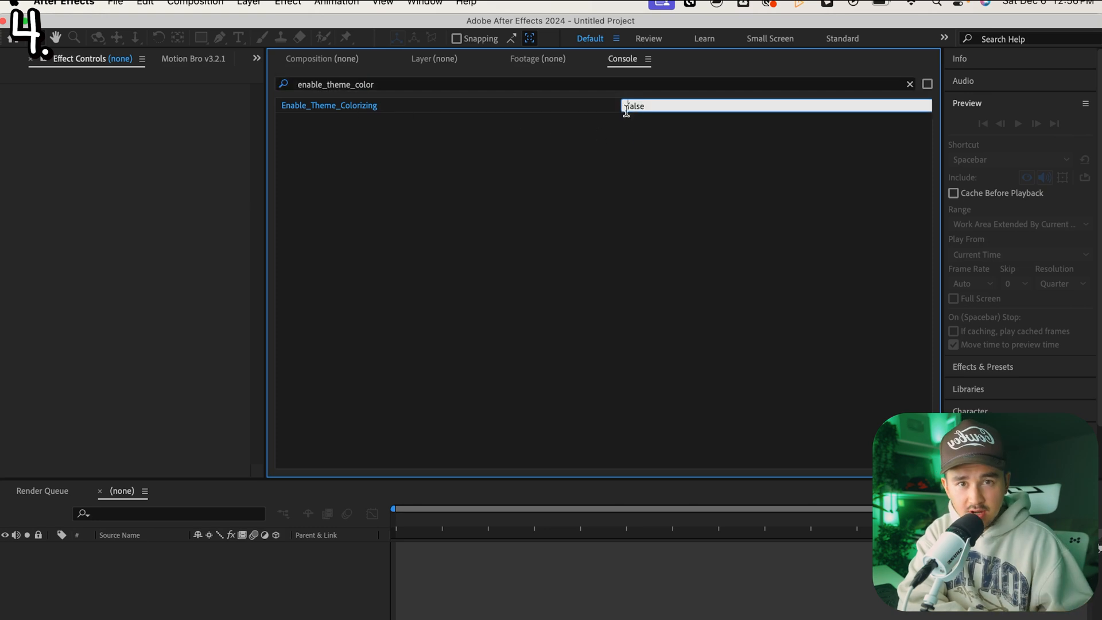
Set Enable_Theme_Colorizing to true.
{"action": "type", "text": "true"}
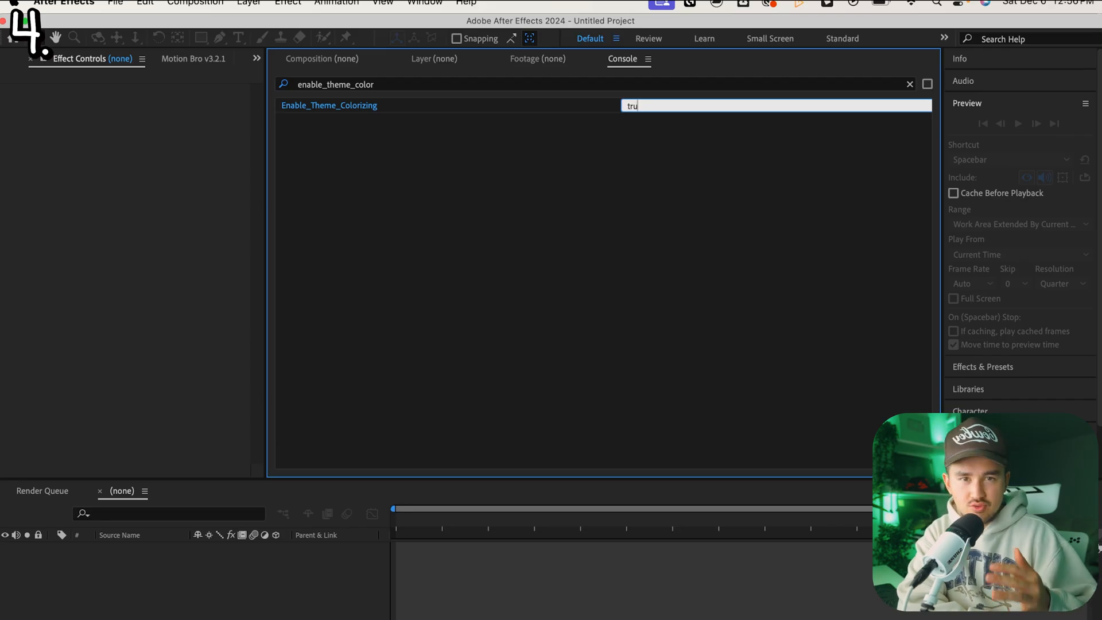
{"action": "left_click", "coordinate": [63, 3]}
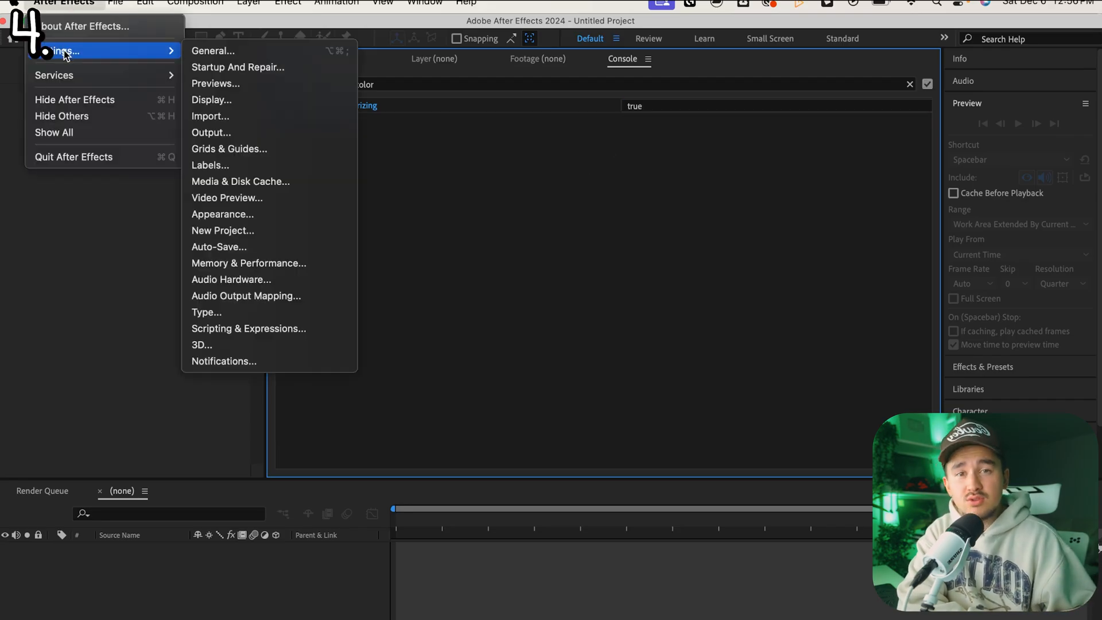
{"action": "mouse_move", "coordinate": [239, 214]}
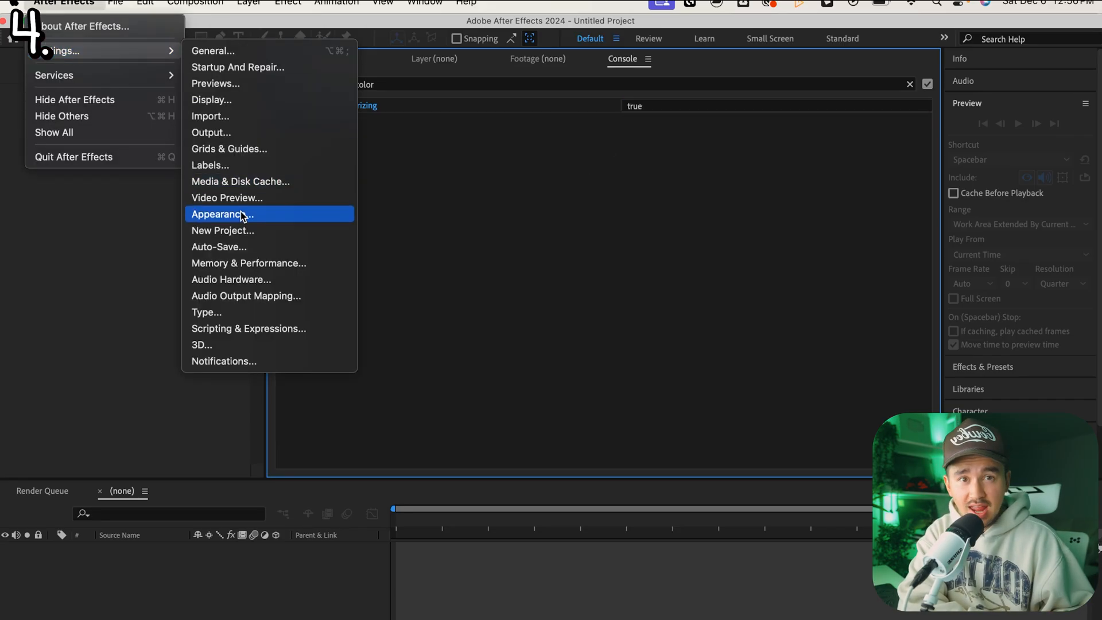
Open the Appearance preferences to view the highlight colour options.
{"action": "left_click", "coordinate": [222, 214]}
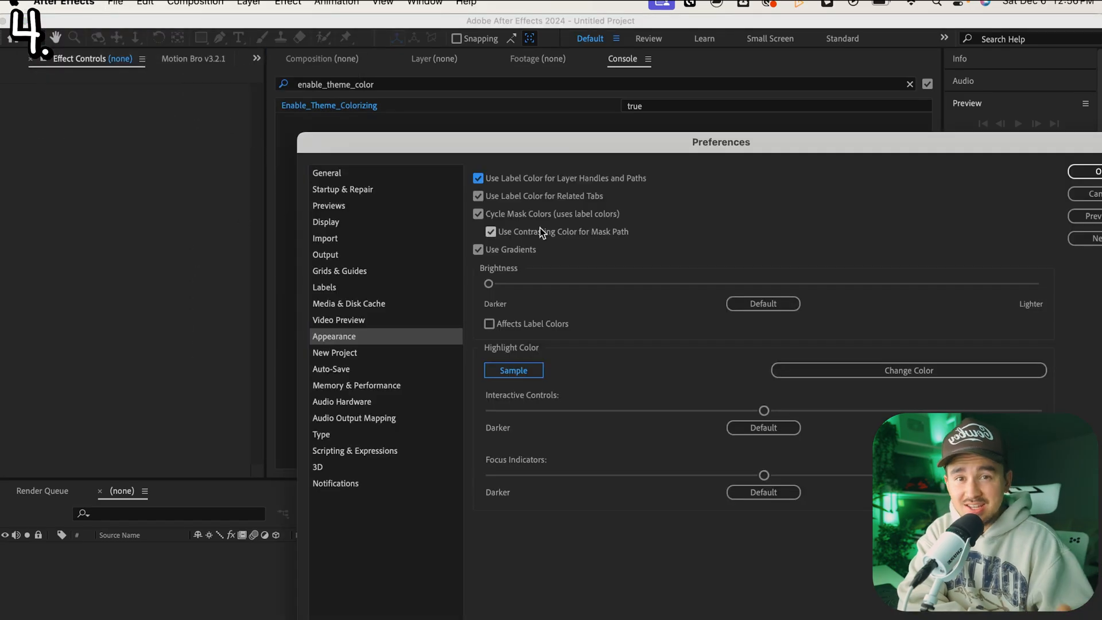
{"action": "left_click", "coordinate": [907, 370]}
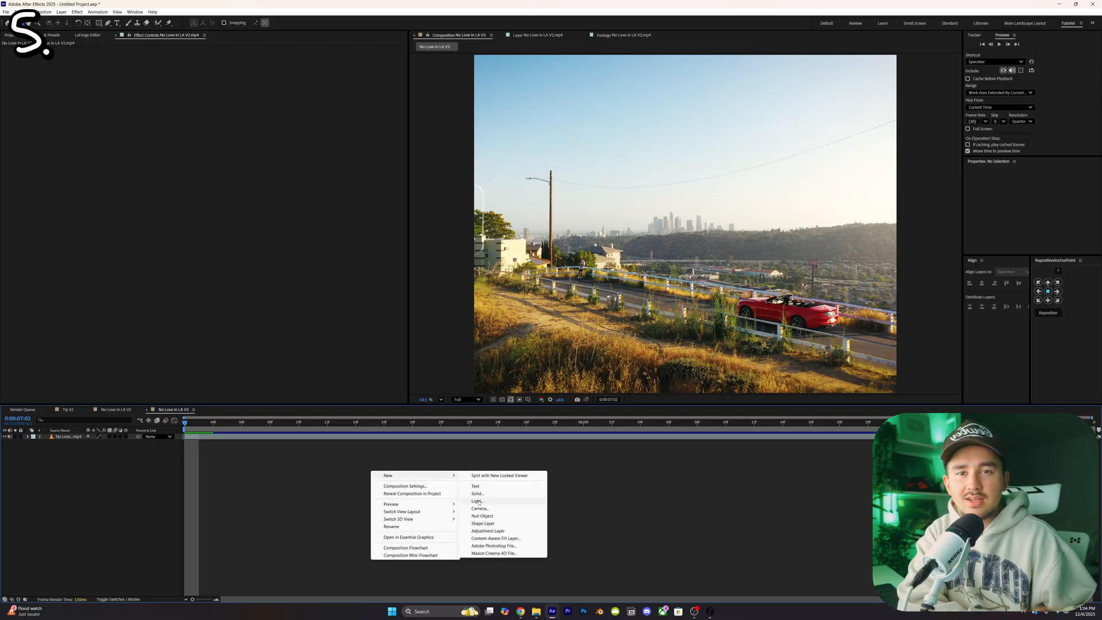
Add a Null Object and pre-compose it with the footage, moving all attributes.
{"action": "left_click", "coordinate": [482, 515]}
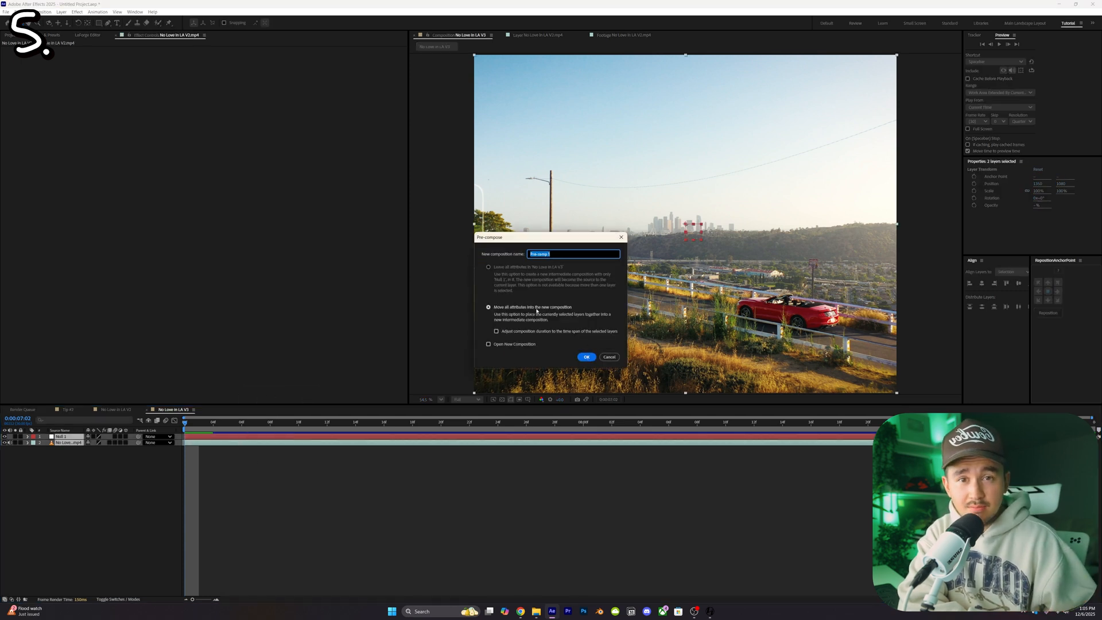
{"action": "left_click", "coordinate": [586, 356]}
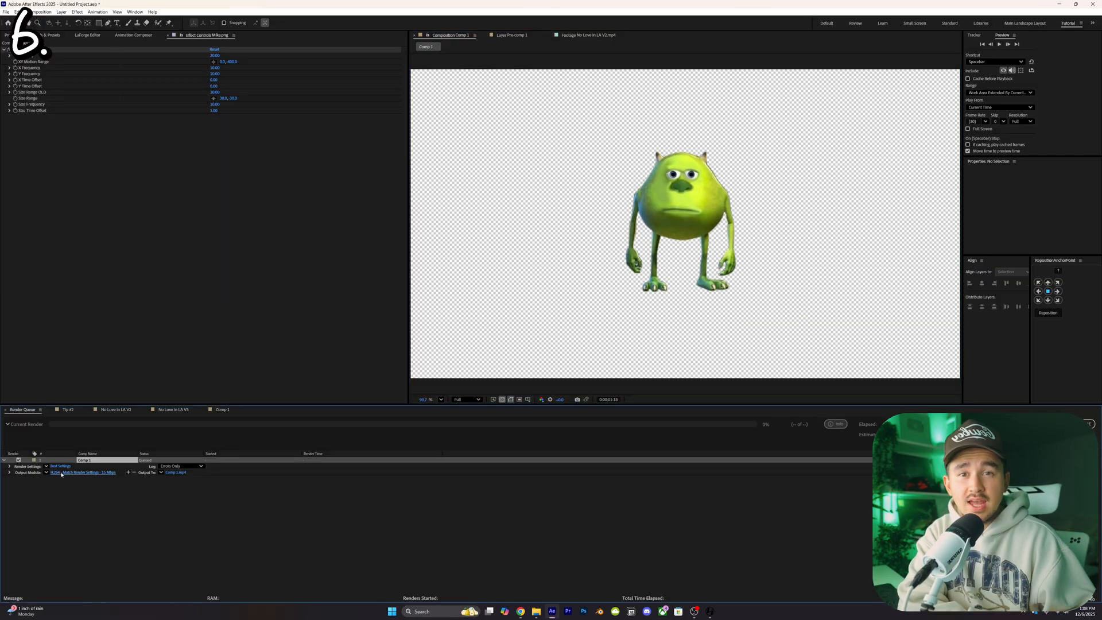
Set Comp 1's output module to QuickTime with the Apple ProRes 4444 codec.
{"action": "left_click", "coordinate": [82, 472]}
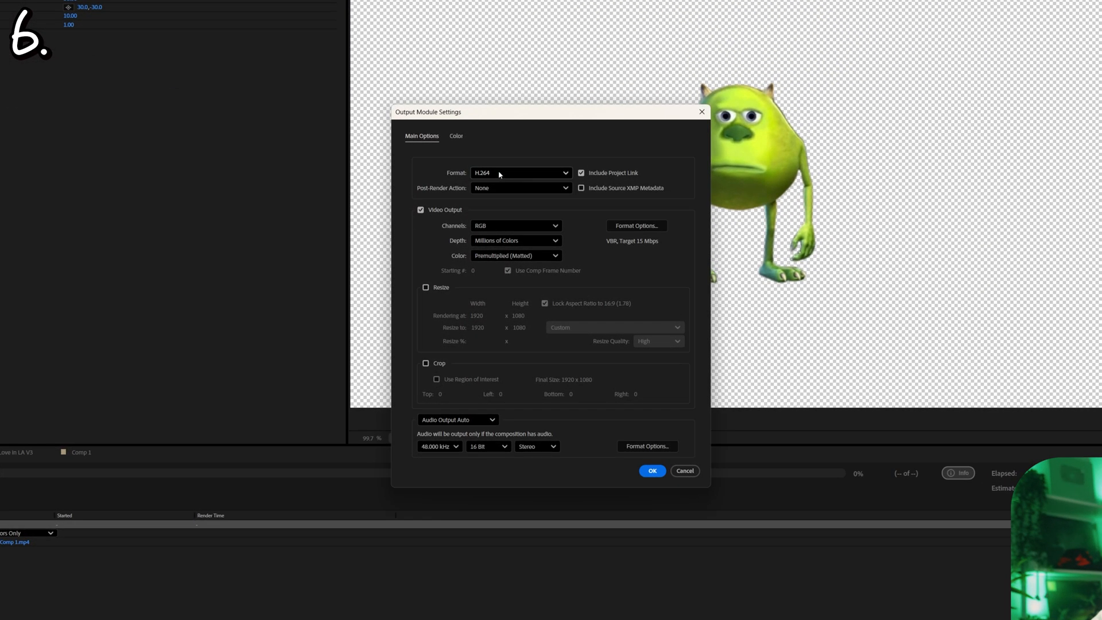
{"action": "left_click", "coordinate": [519, 172]}
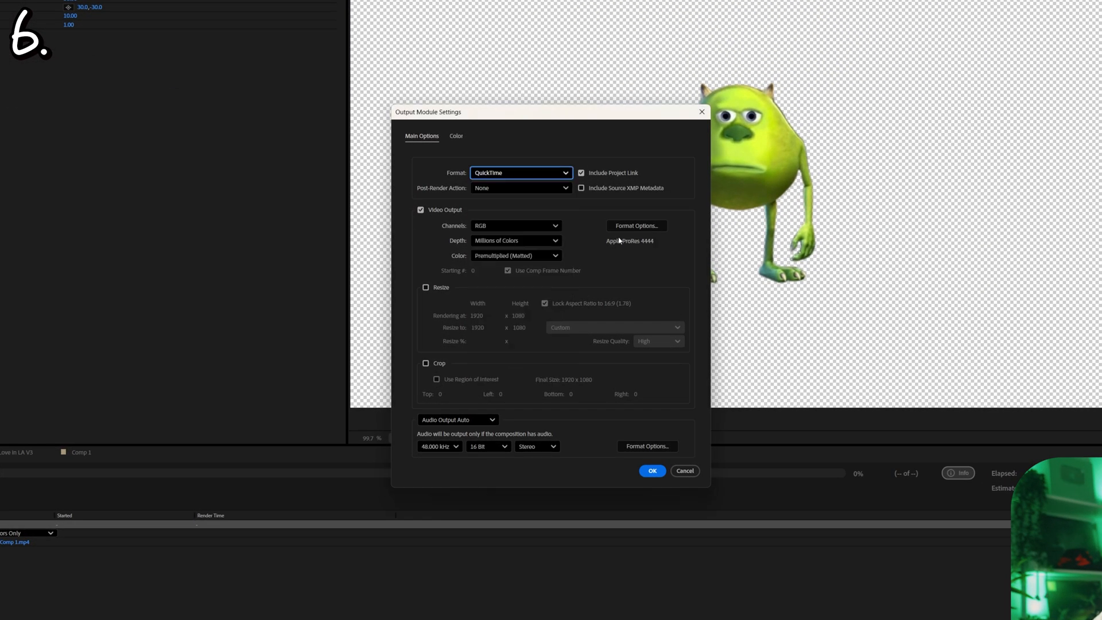
{"action": "left_click", "coordinate": [634, 225]}
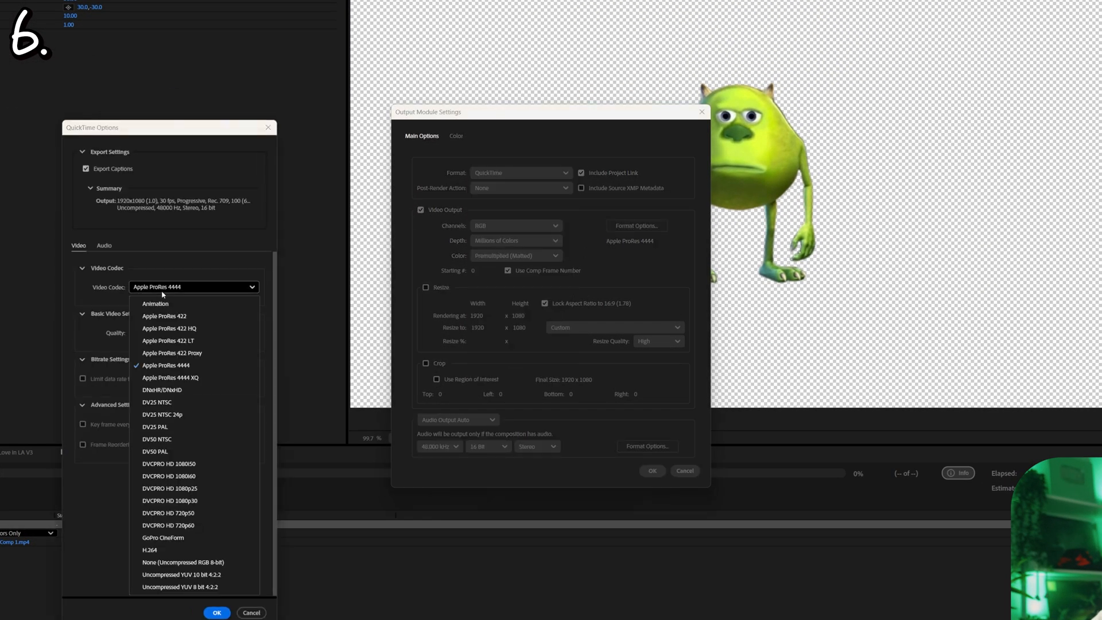
{"action": "mouse_move", "coordinate": [184, 370]}
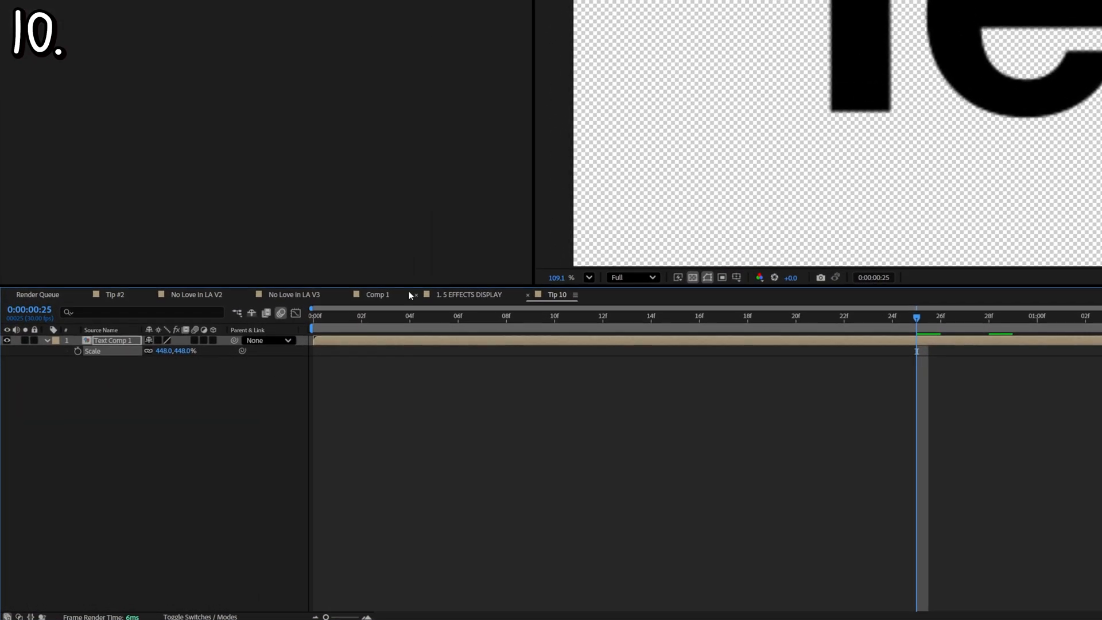
{"action": "mouse_move", "coordinate": [159, 330]}
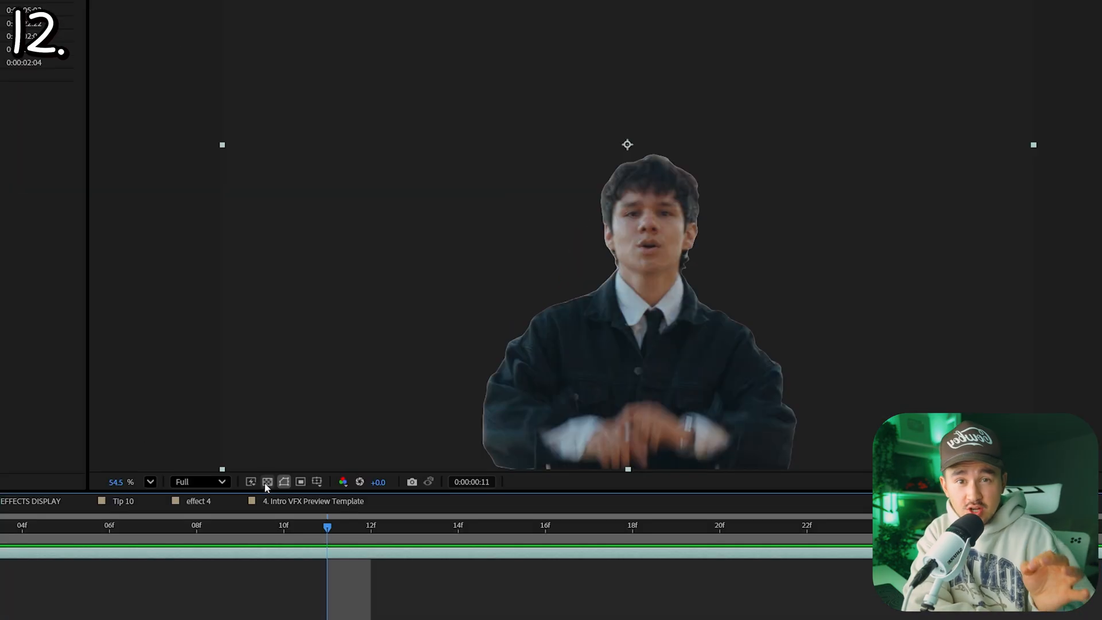
Add a loopOut("cycle") expression to Mike.png's Position property.
{"action": "left_click", "coordinate": [267, 481]}
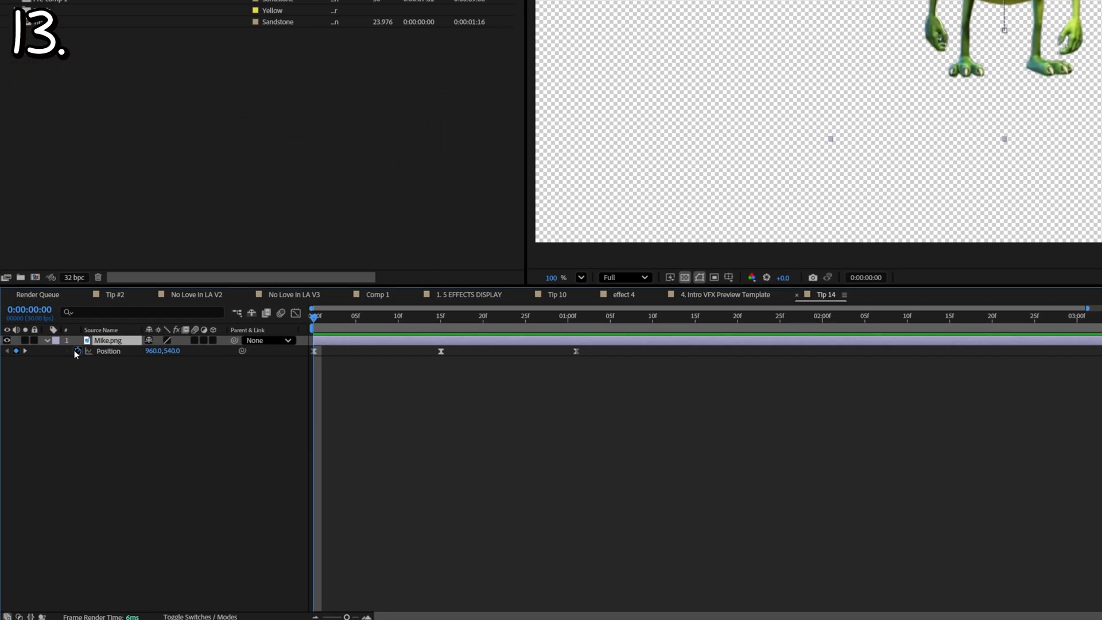
{"action": "left_click", "coordinate": [78, 351]}
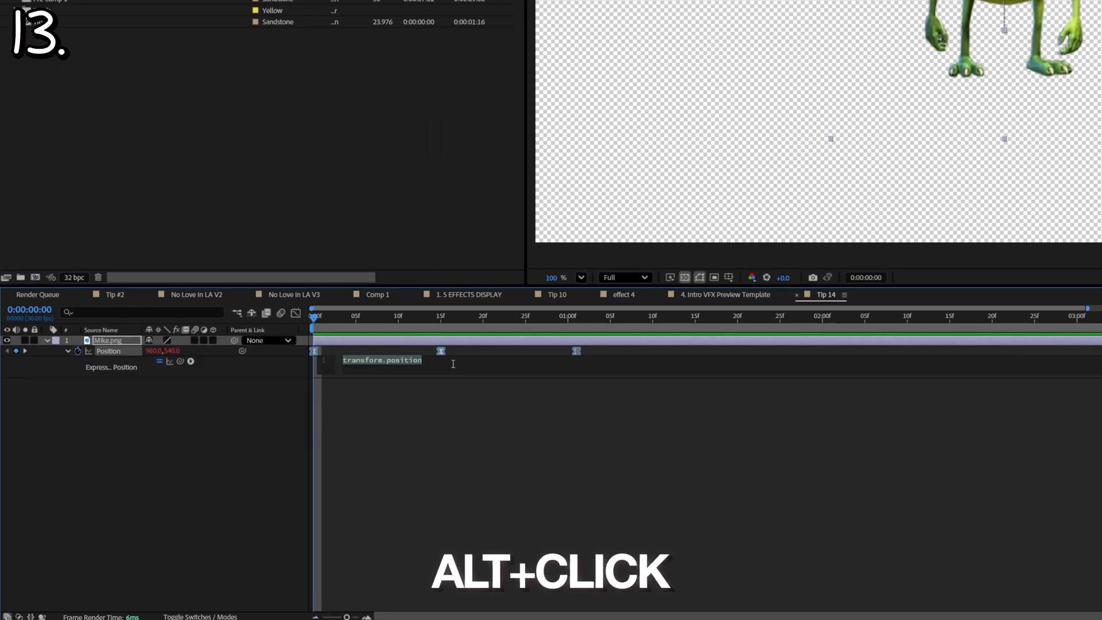
{"action": "type", "text": "loop"}
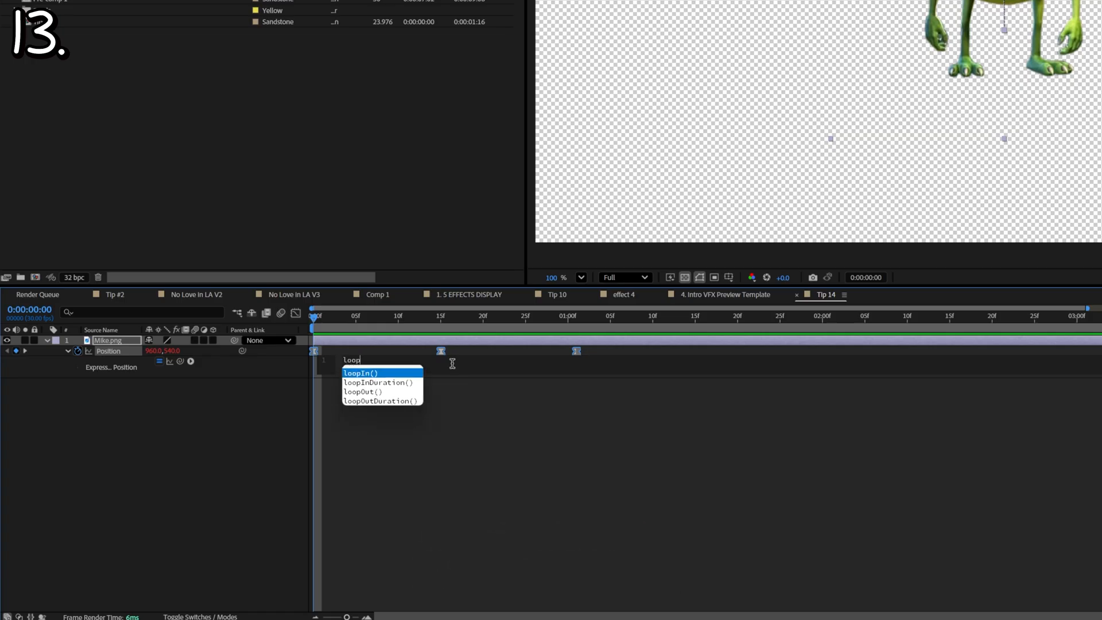
{"action": "type", "text": "Out"}
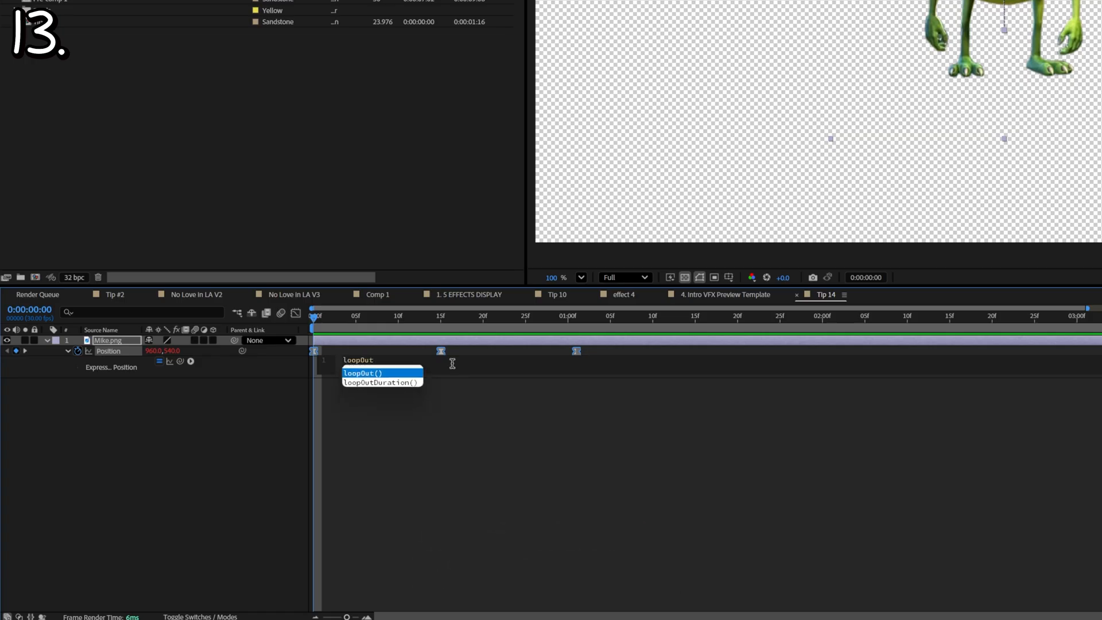
{"action": "left_click", "coordinate": [363, 372]}
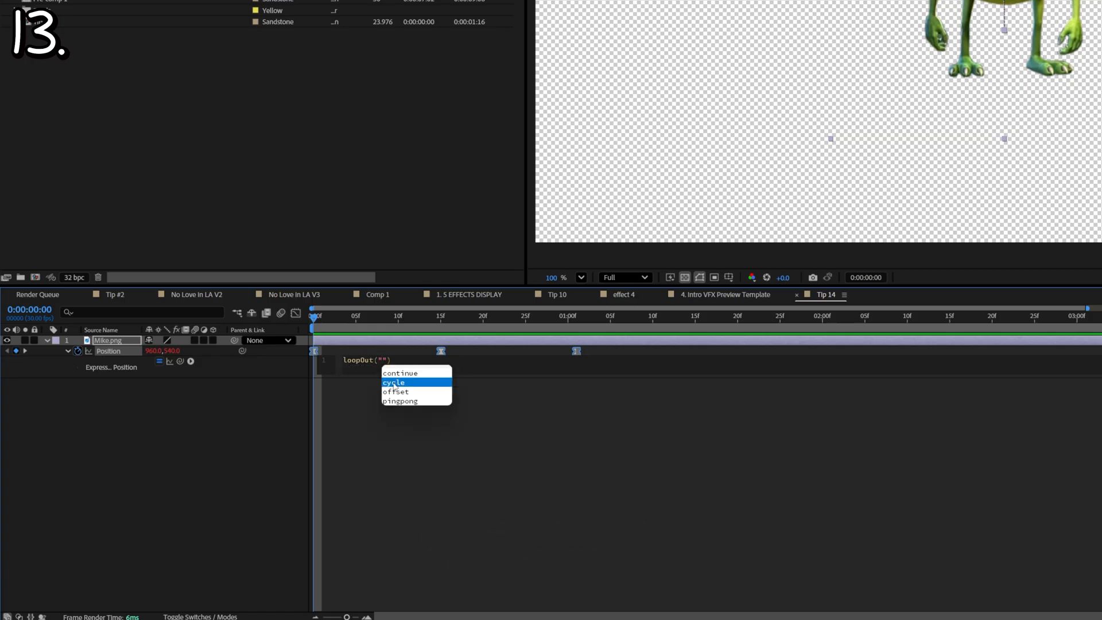
{"action": "left_click", "coordinate": [394, 382]}
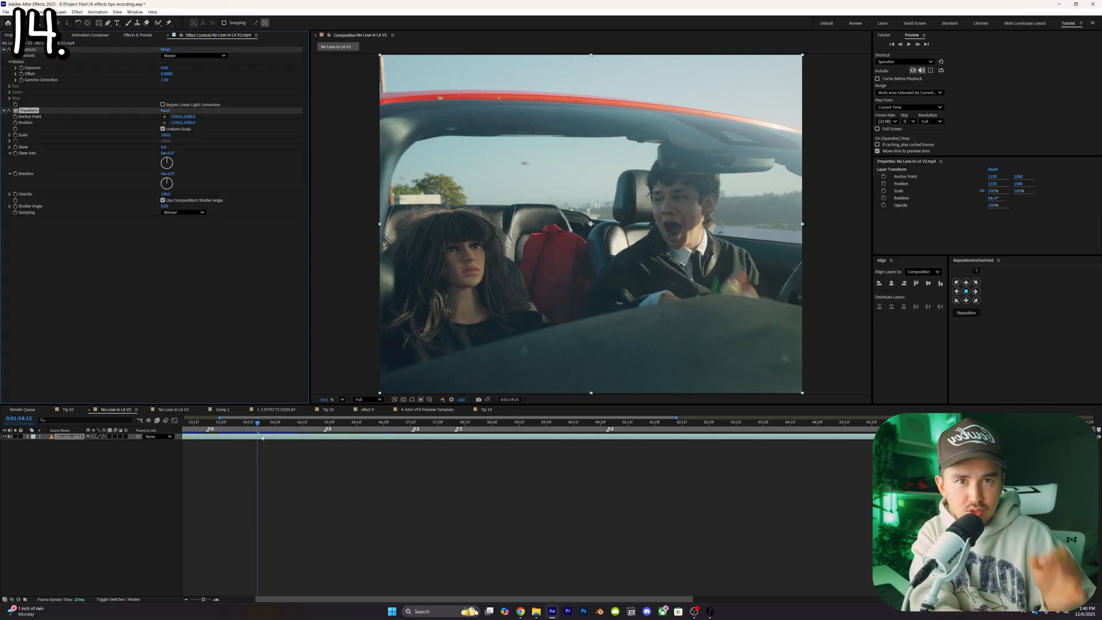
Open Preferences > Auto-Save with 'Save every' and 'Save when starting render queue' enabled.
{"action": "left_click", "coordinate": [18, 12]}
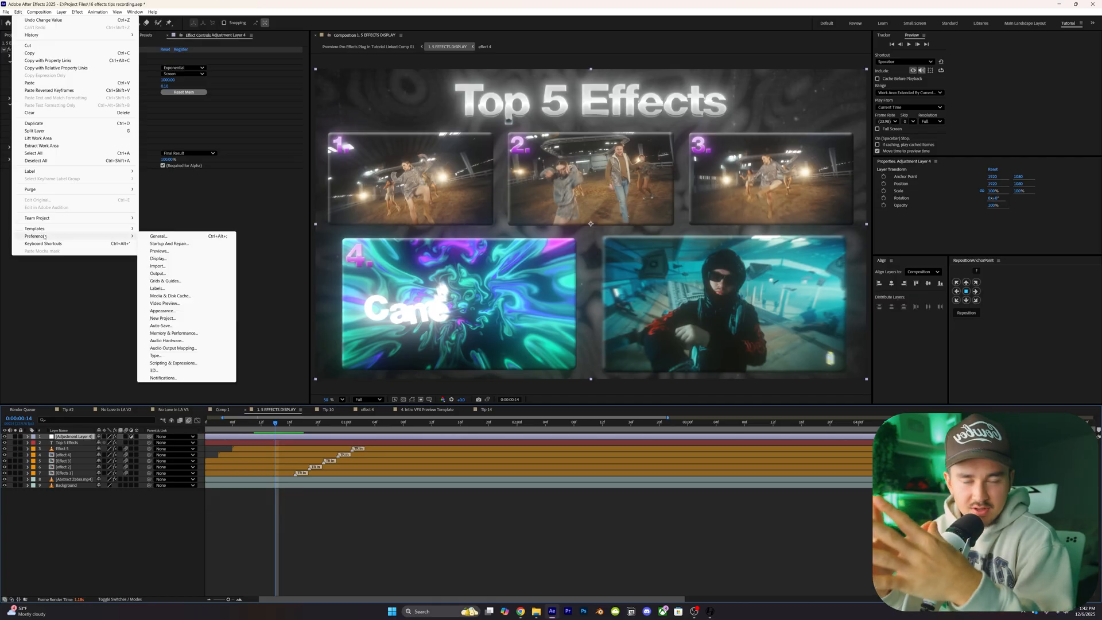
{"action": "mouse_move", "coordinate": [160, 325]}
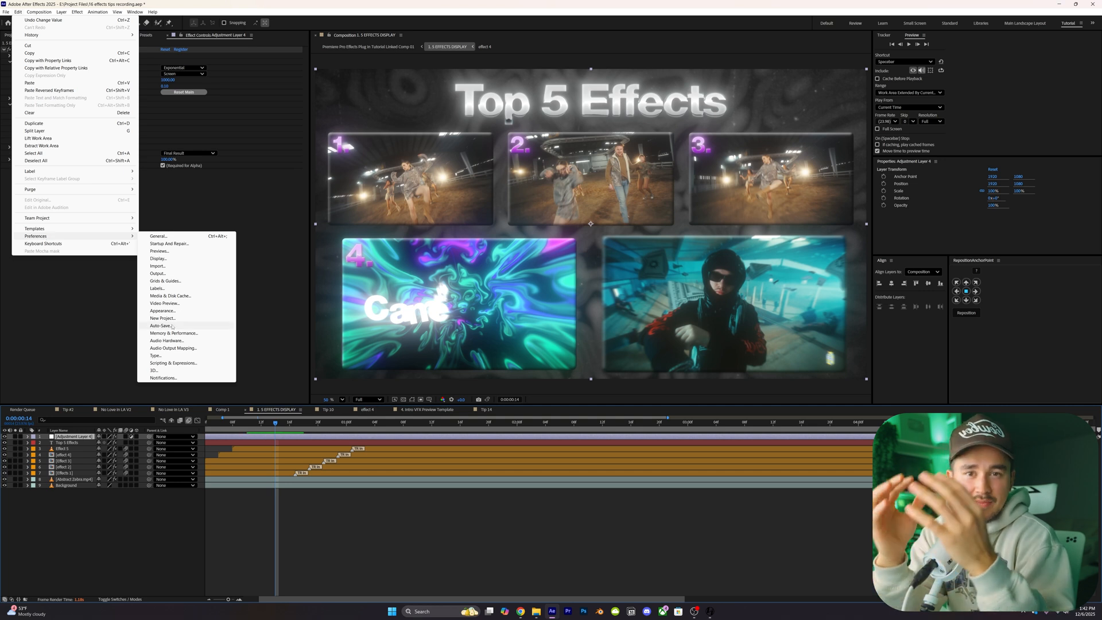
{"action": "left_click", "coordinate": [159, 325]}
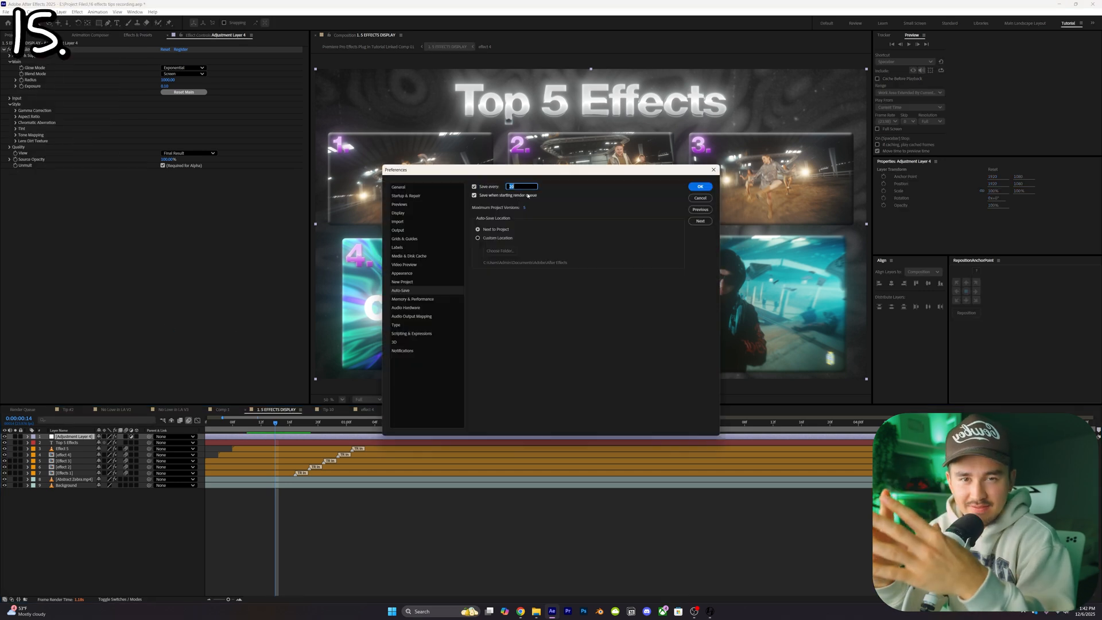